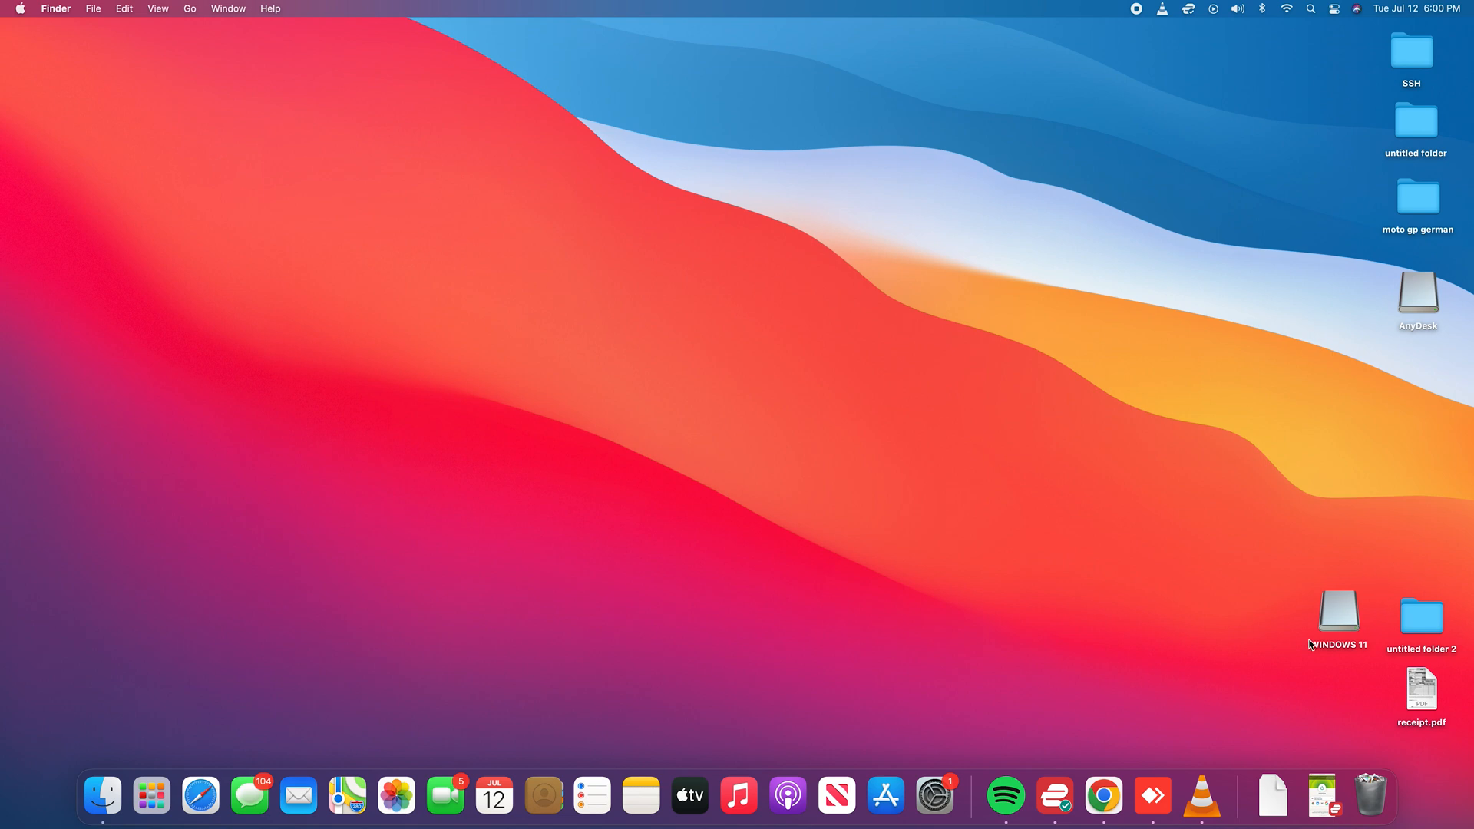
pyautogui.doubleClick(1337, 611)
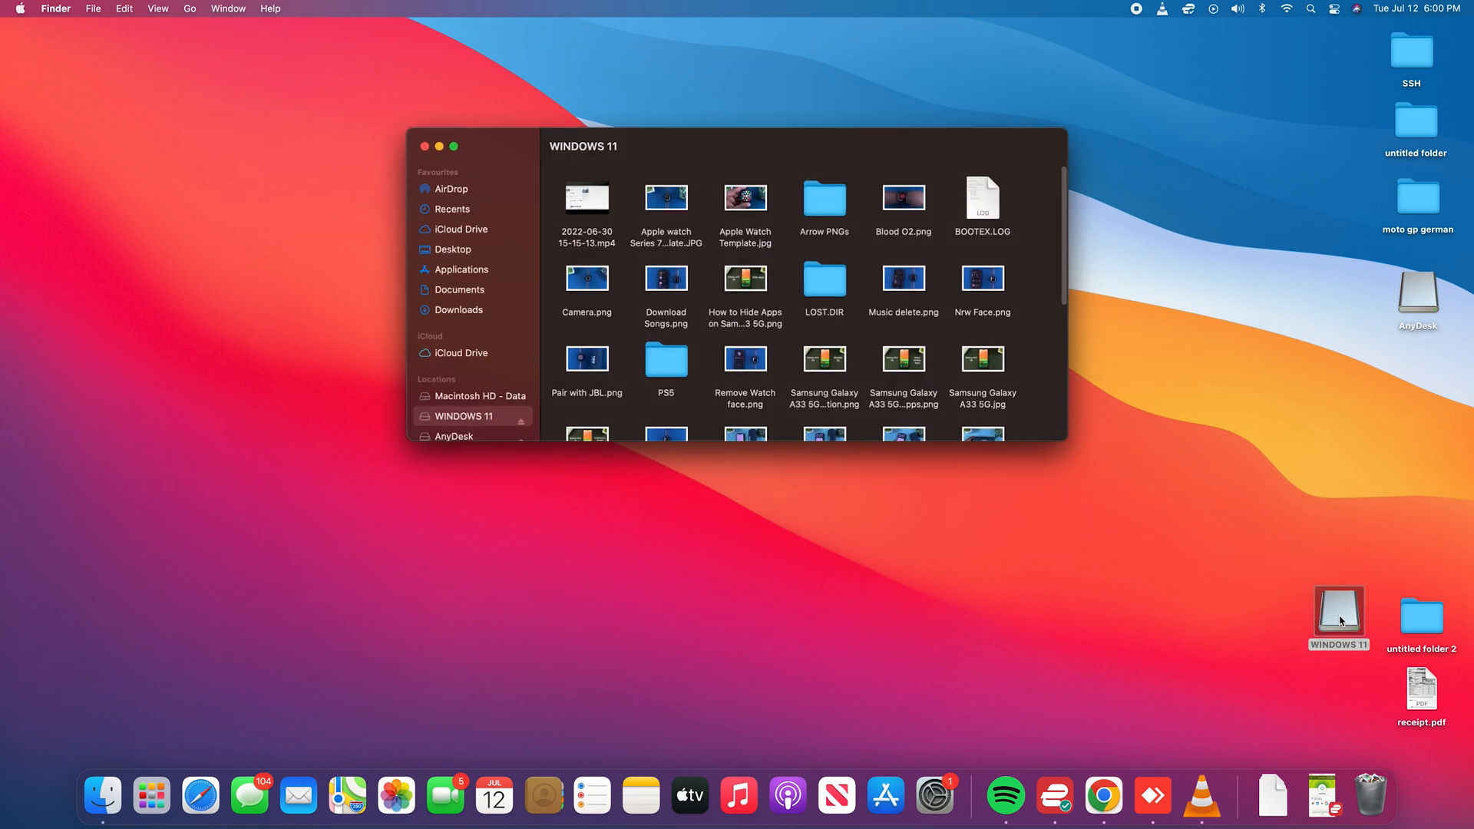
pyautogui.moveTo(461, 154)
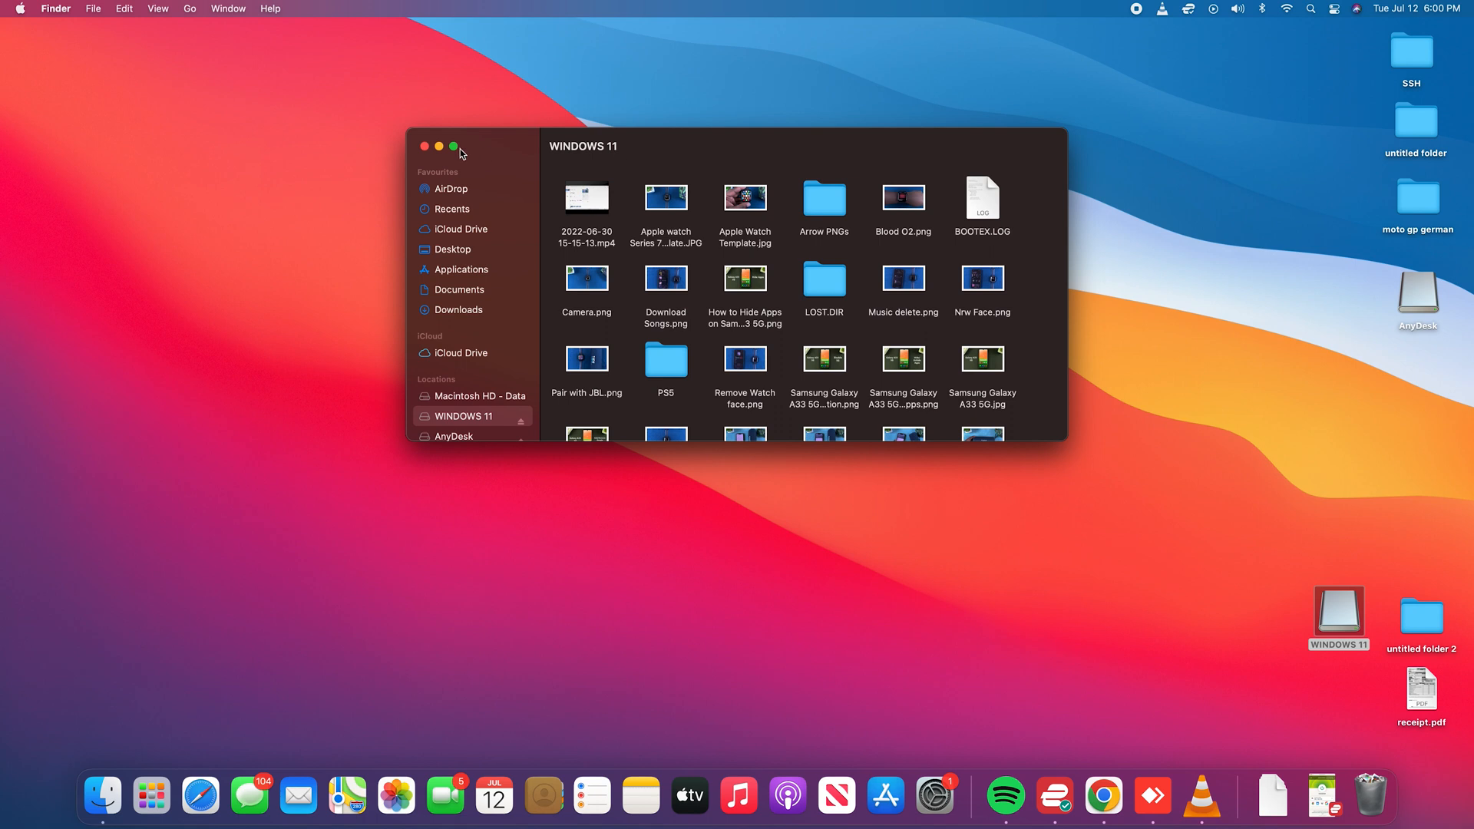
pyautogui.click(426, 145)
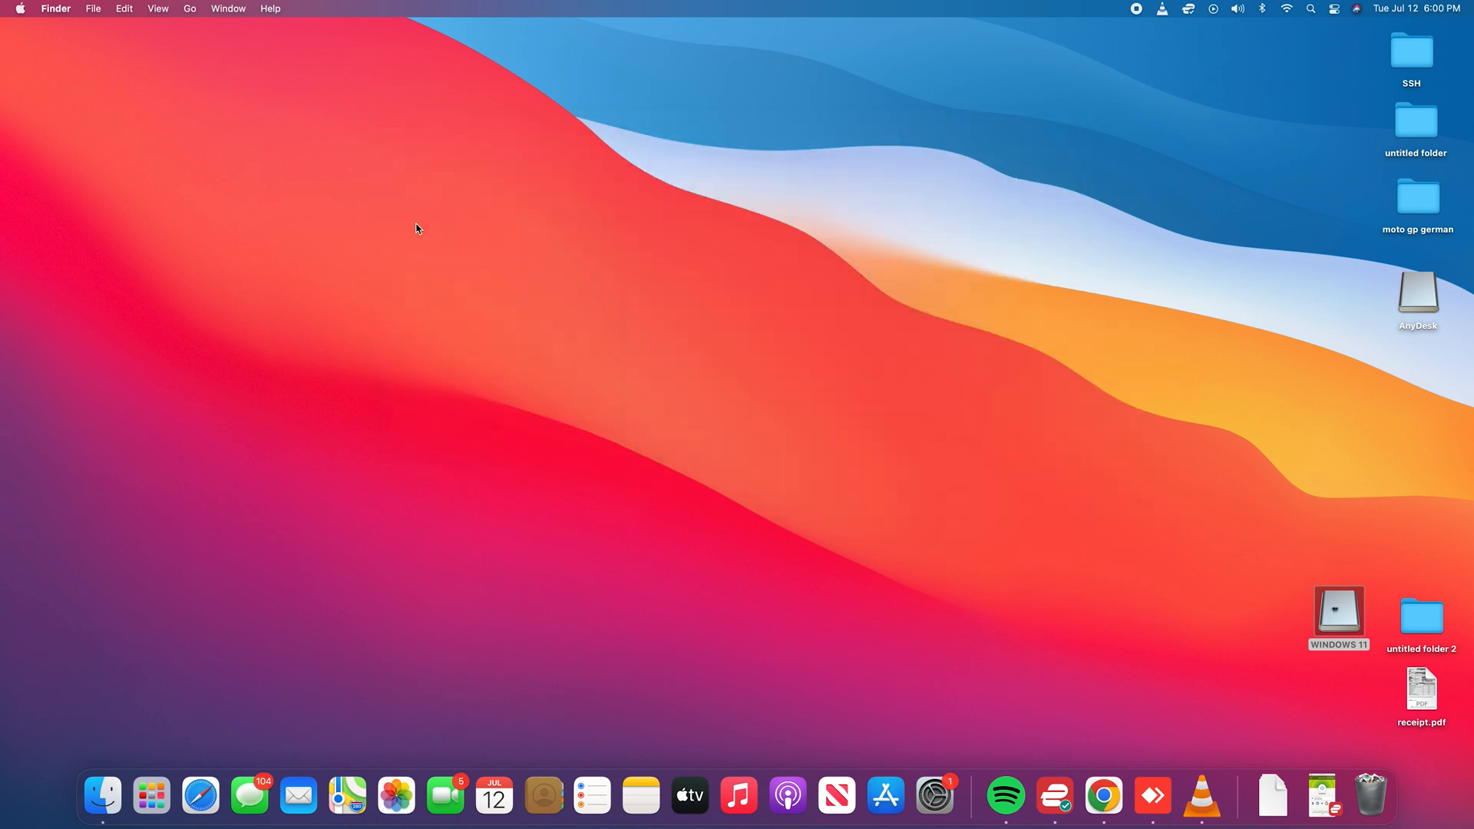
pyautogui.click(1338, 616)
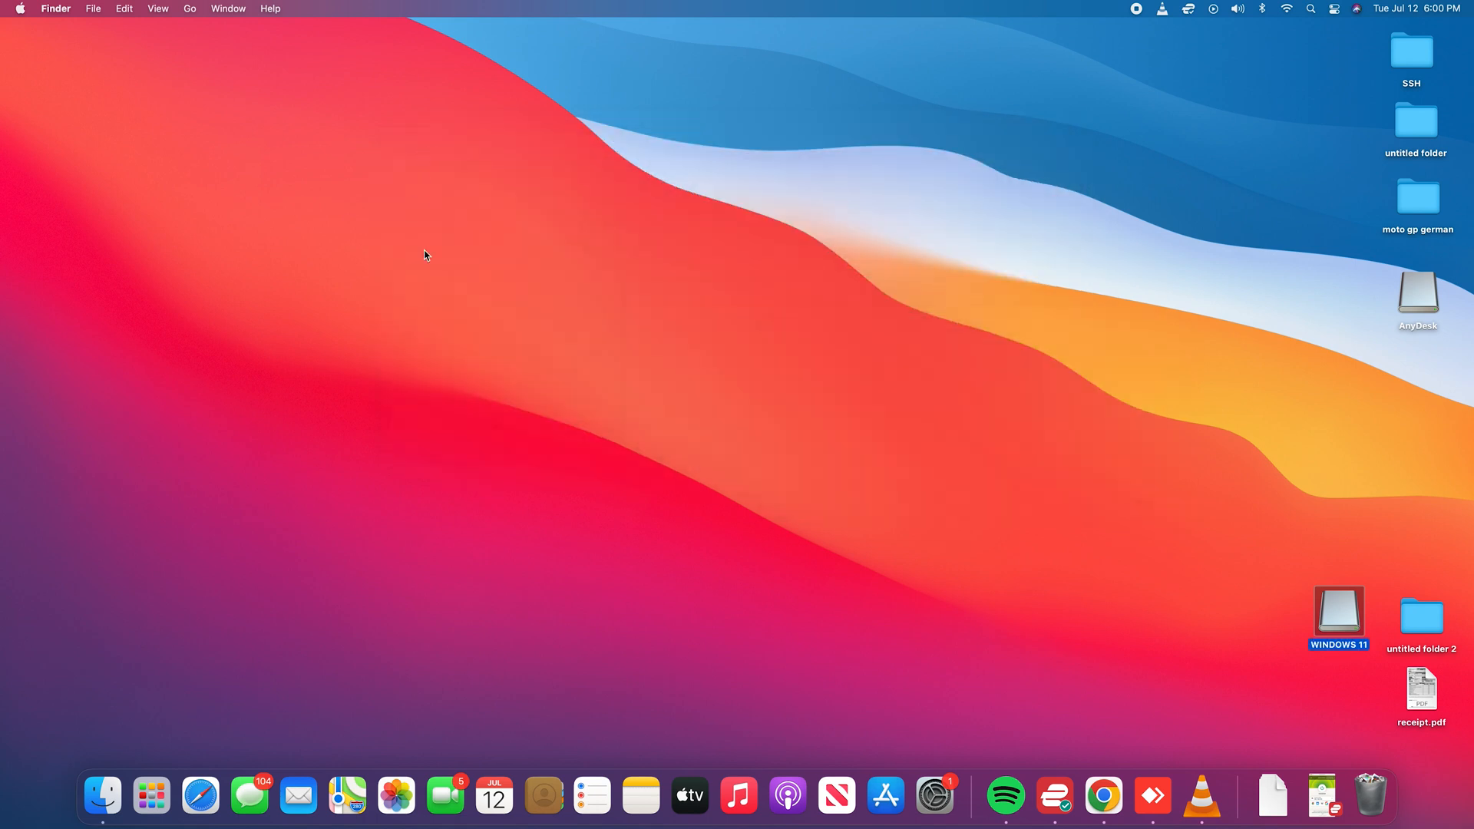